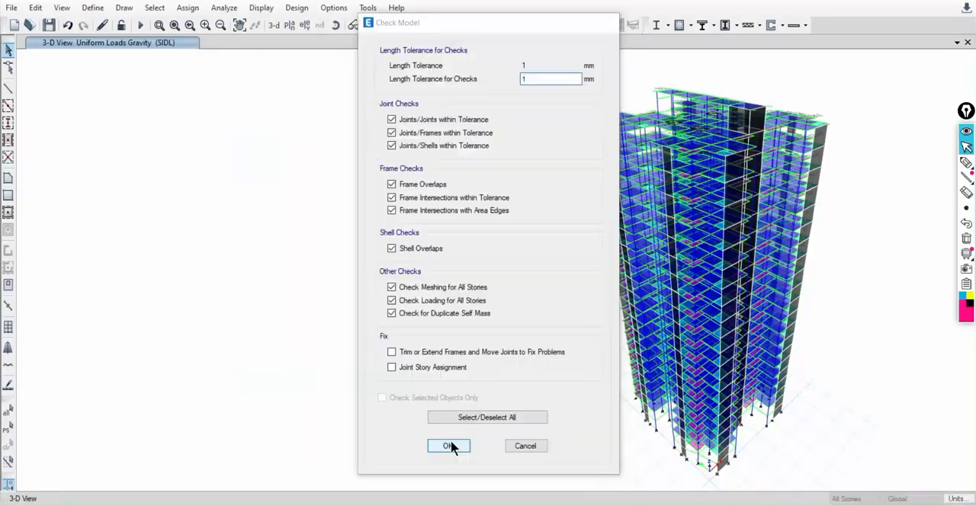
- Run Check Model and close the resulting duplicated self-mass warning
{"action": "left_click", "coordinate": [448, 446]}
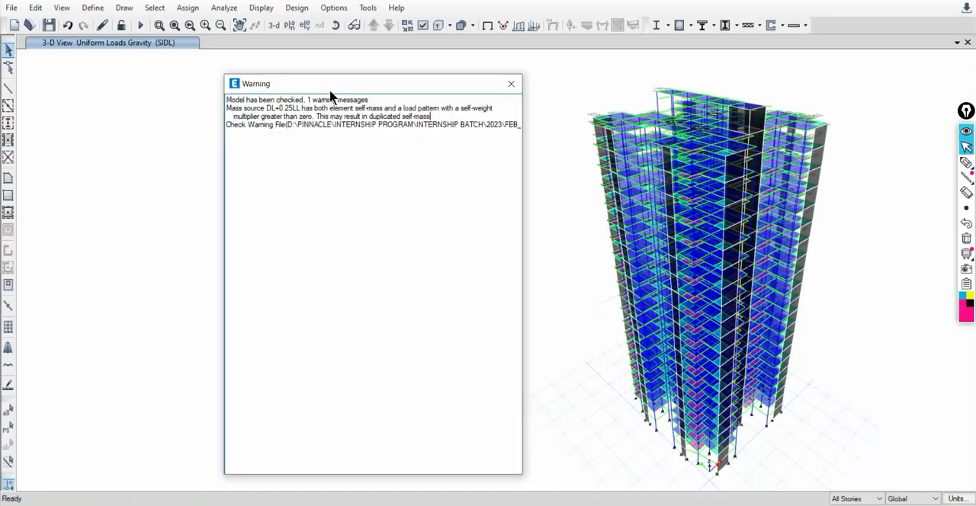
{"action": "left_click", "coordinate": [510, 83]}
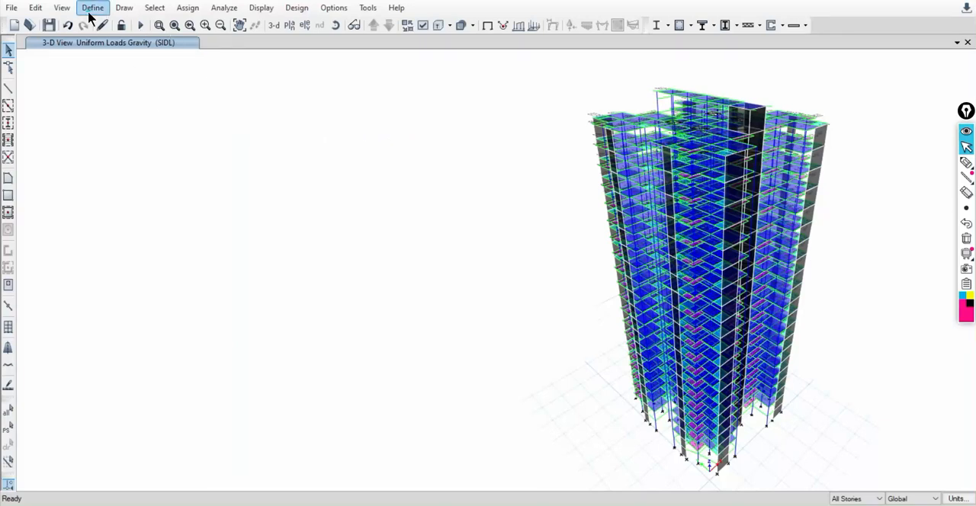
- Bring up the DL+0.25LL mass source definition via Define > Mass Source
{"action": "left_click", "coordinate": [97, 7]}
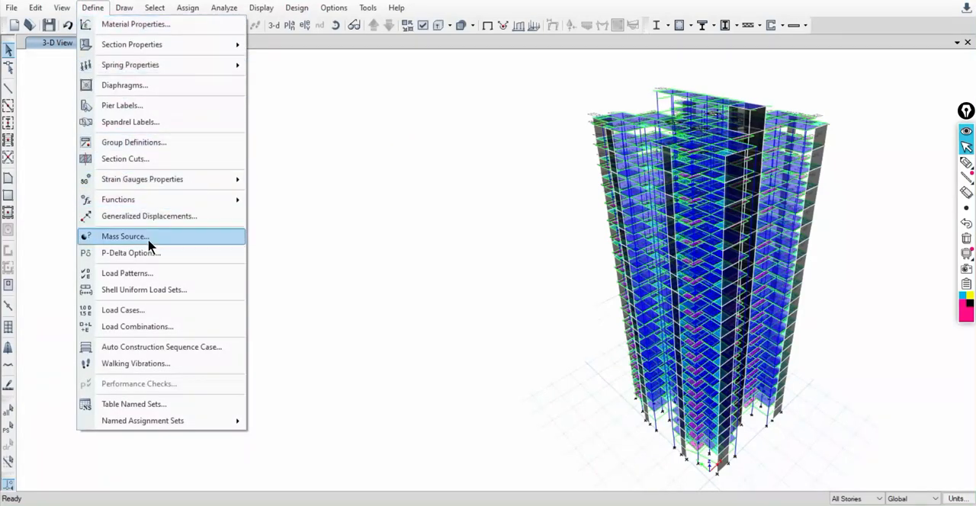
{"action": "left_click", "coordinate": [125, 236]}
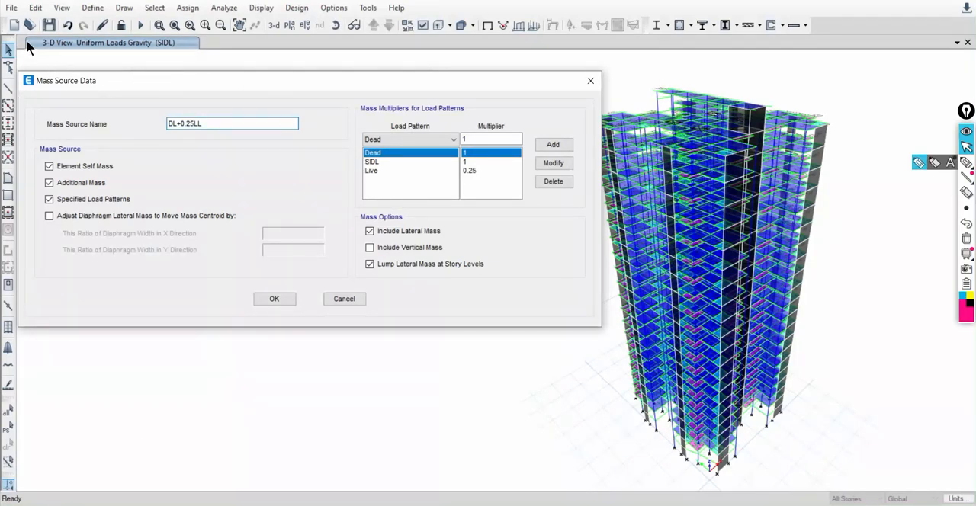
{"action": "mouse_move", "coordinate": [418, 149]}
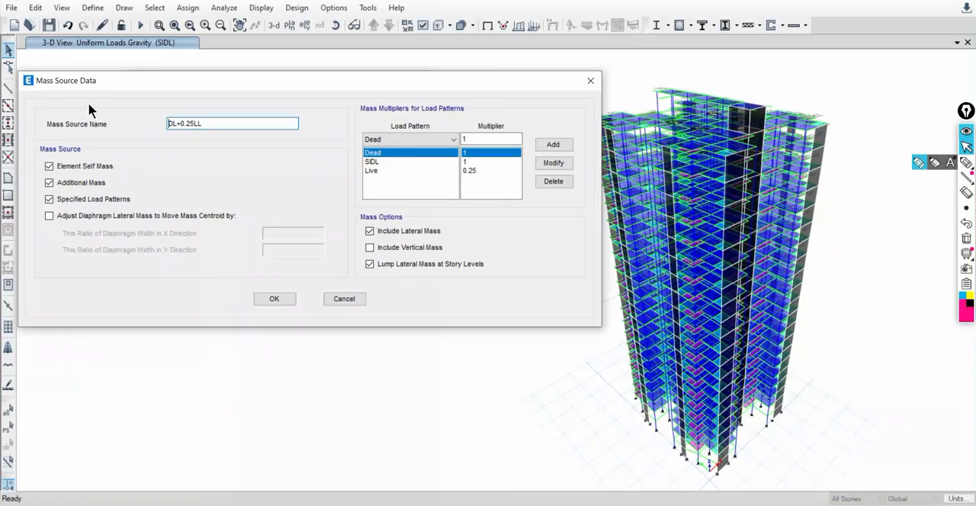
{"action": "mouse_move", "coordinate": [966, 161]}
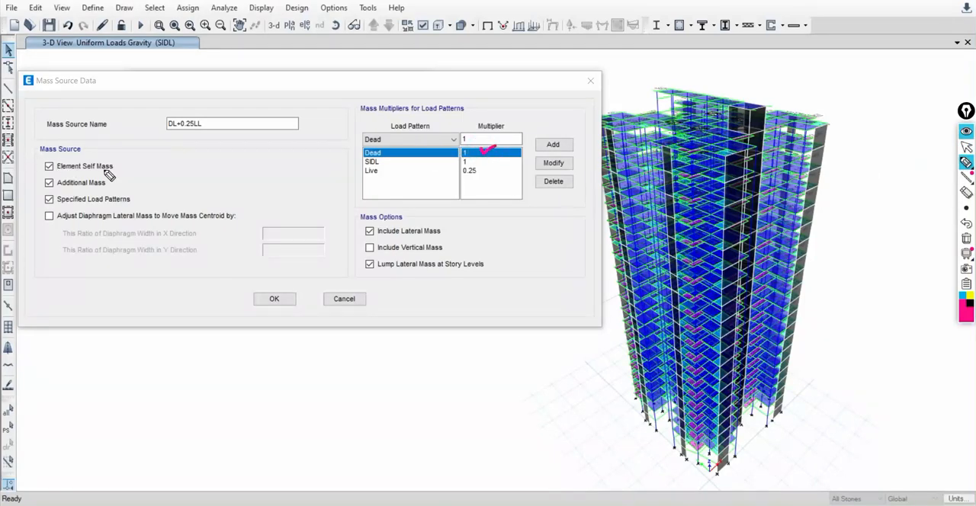
{"action": "mouse_move", "coordinate": [128, 168]}
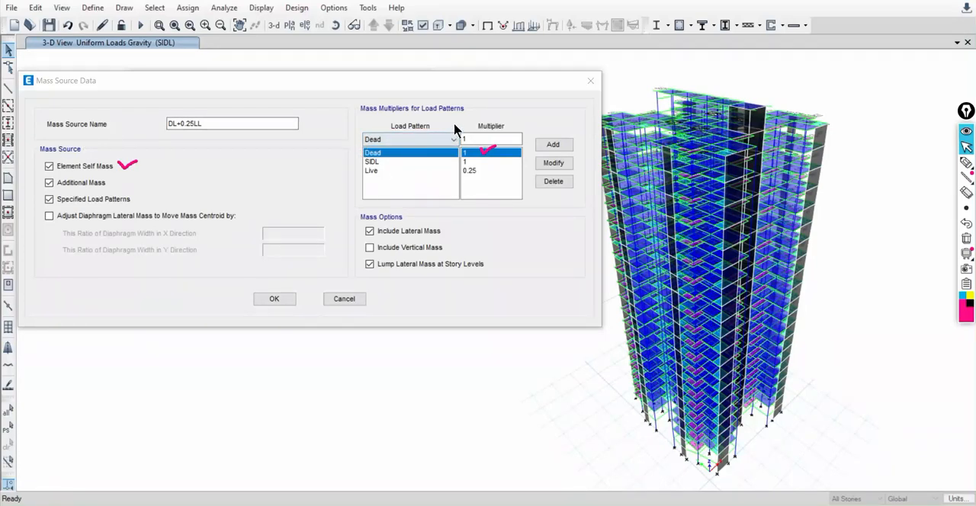
- Exclude Element Self Mass and Additional Mass, leaving only Specified Load Patterns
{"action": "left_click", "coordinate": [46, 183]}
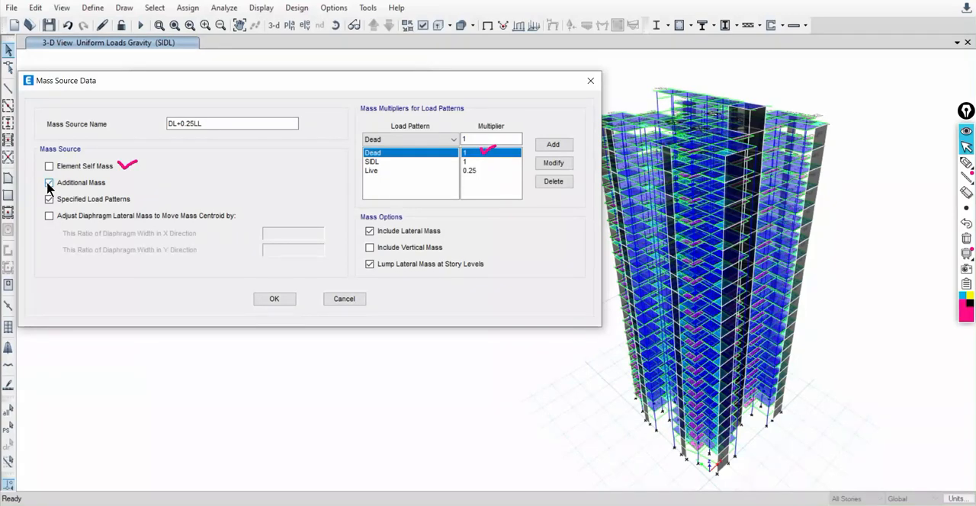
{"action": "left_click", "coordinate": [49, 183]}
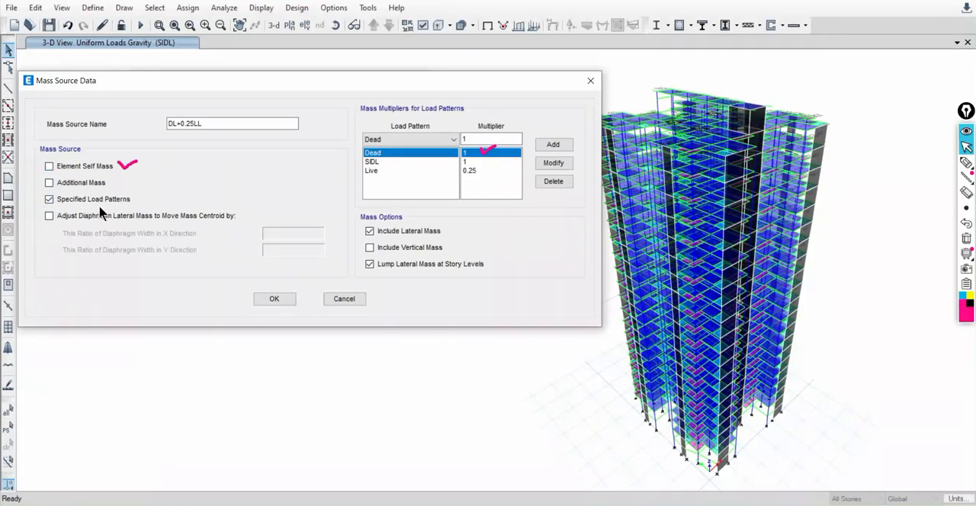
{"action": "mouse_move", "coordinate": [275, 299]}
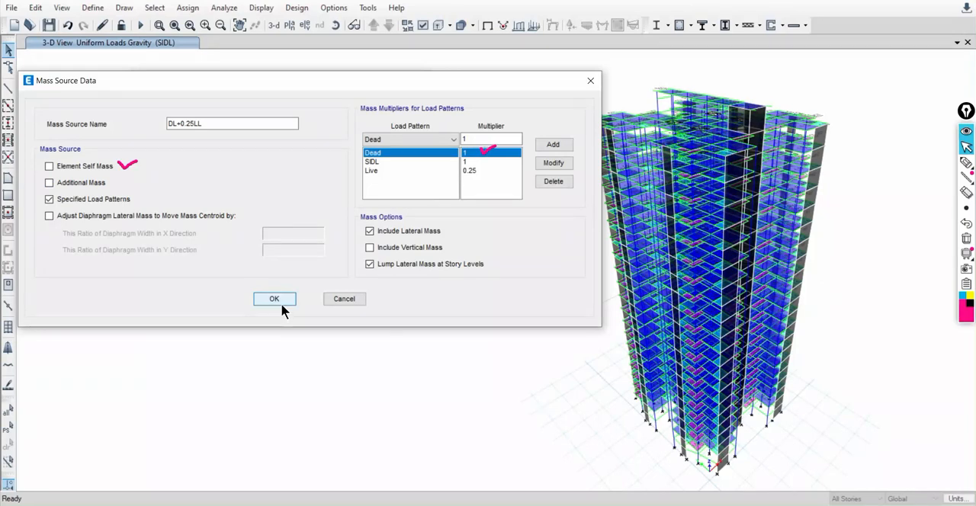